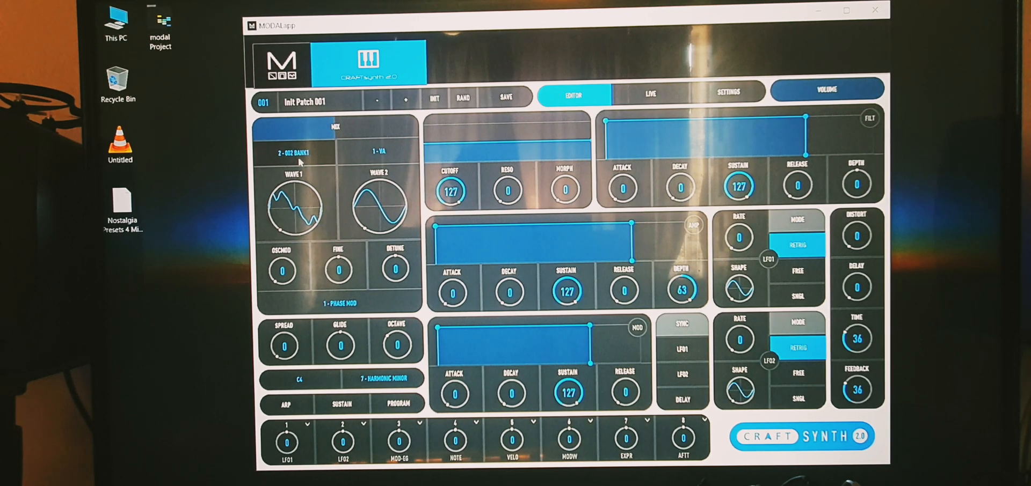
# Switch oscillator 1's wave type to 2 - DX2 BANK1 and choose a different waveform.
pyautogui.click(293, 152)
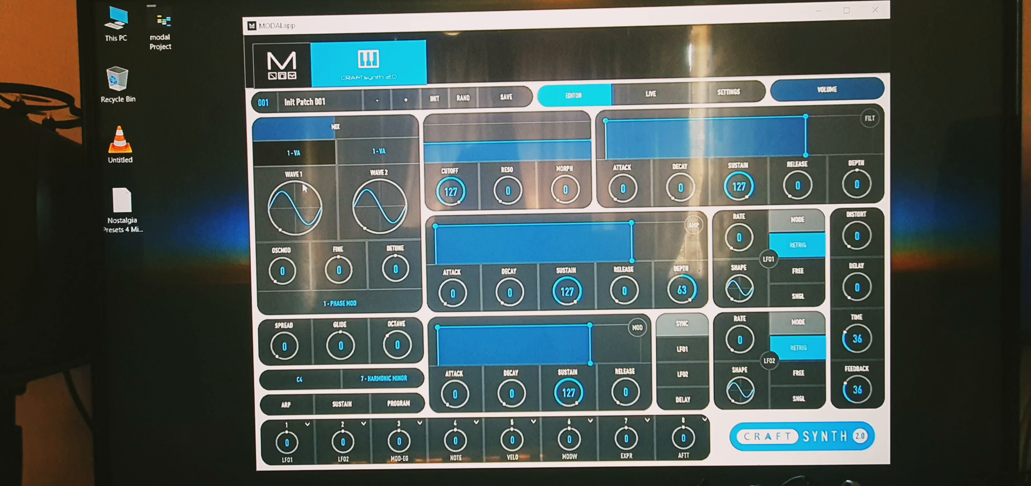
pyautogui.click(294, 152)
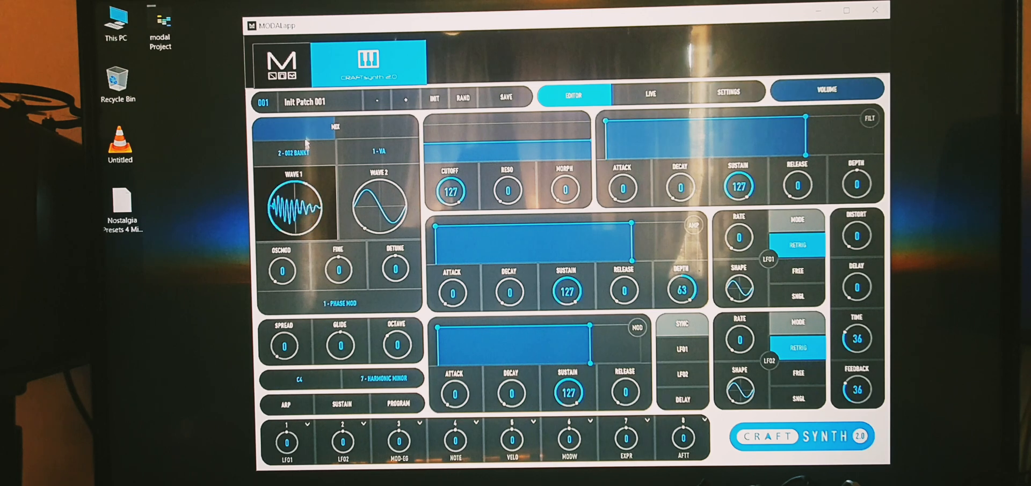
pyautogui.click(294, 207)
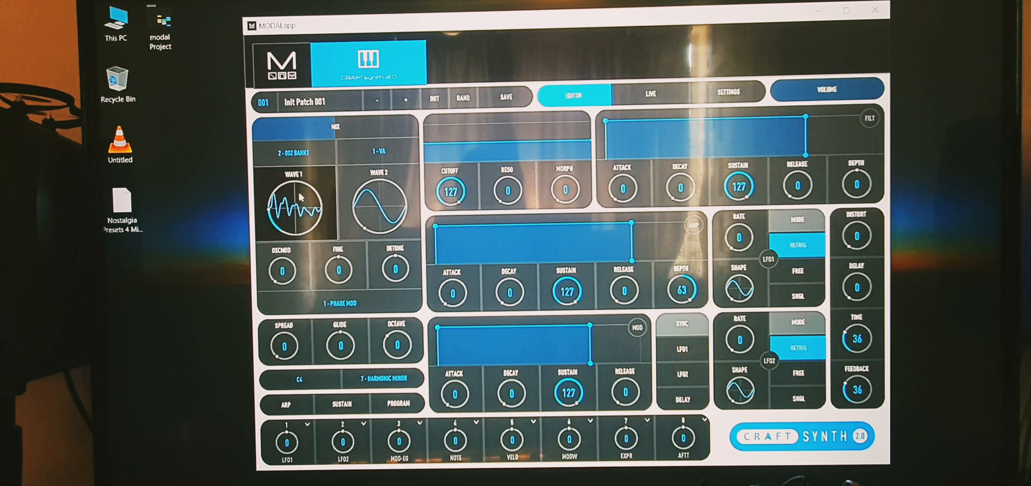
pyautogui.moveTo(293, 217)
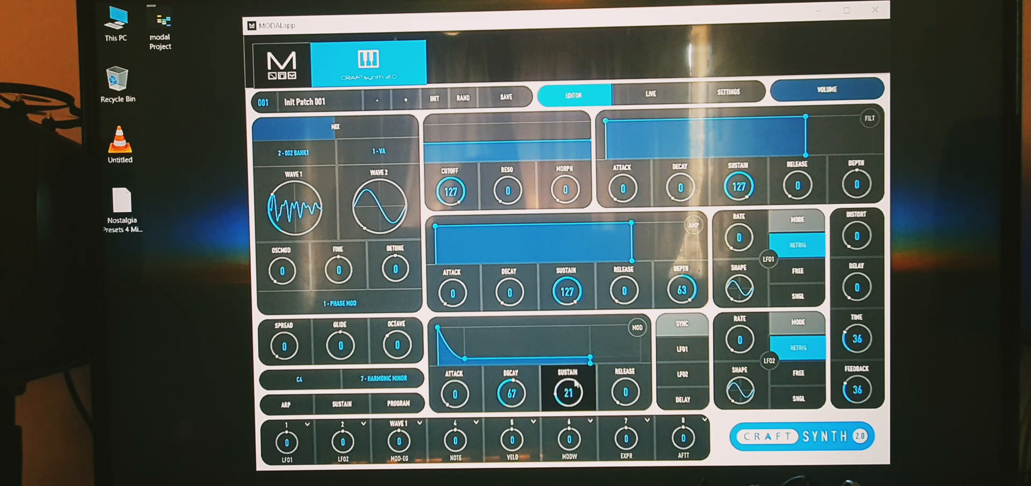
# Set the mod envelope's Wave 1 amount to 55 and try several sustain levels.
pyautogui.moveTo(568, 392); pyautogui.dragTo(567, 381)
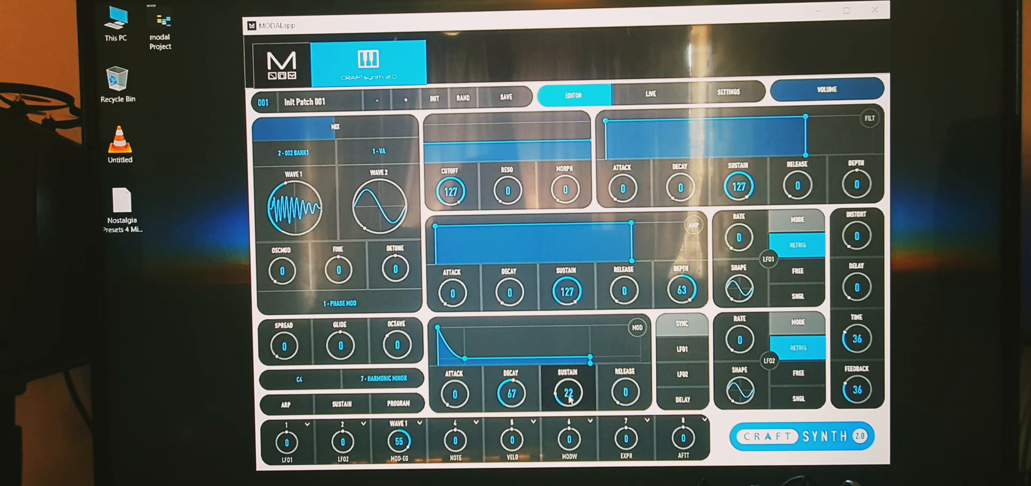
pyautogui.moveTo(568, 393); pyautogui.dragTo(568, 369)
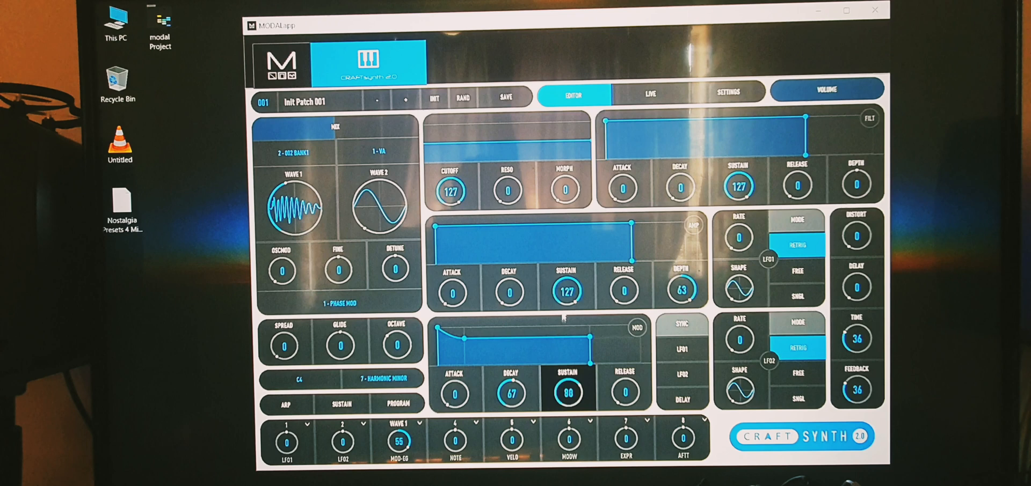
pyautogui.moveTo(568, 393); pyautogui.dragTo(568, 421)
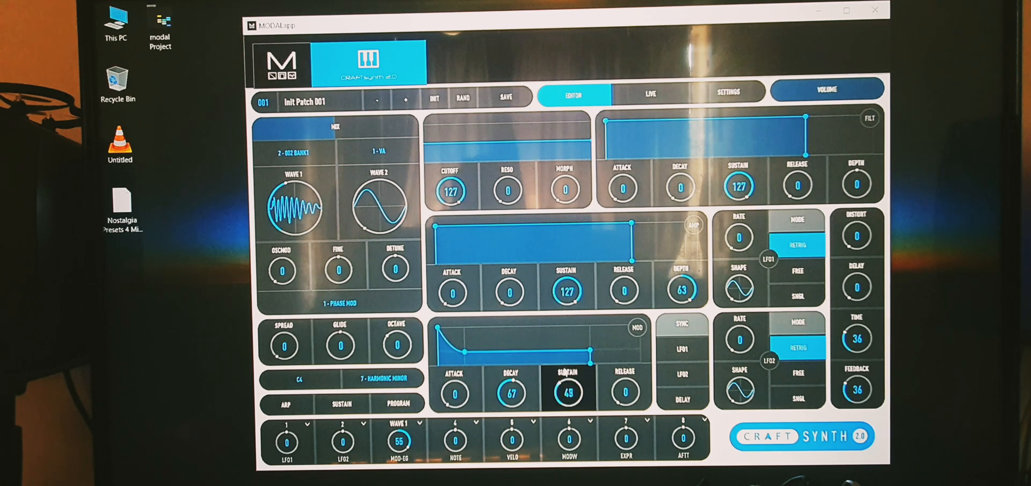
pyautogui.moveTo(567, 392); pyautogui.dragTo(567, 398)
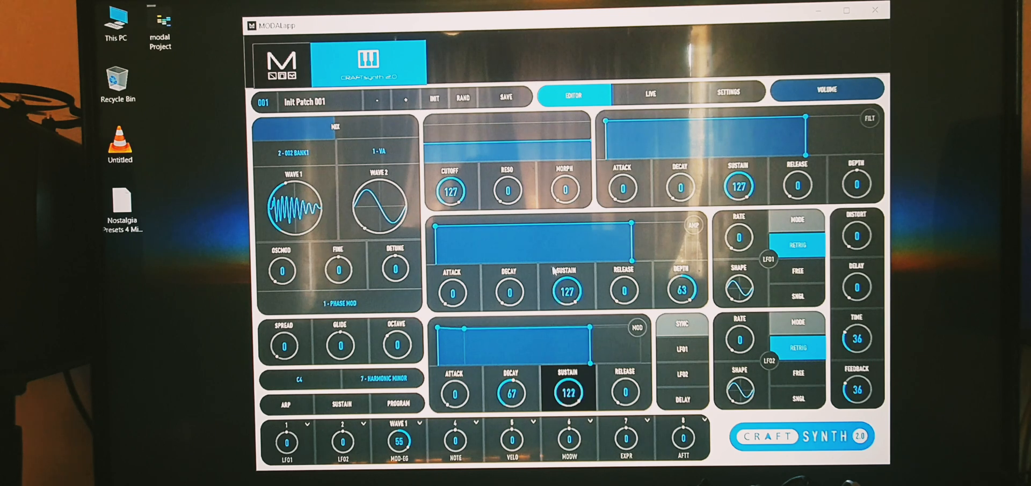
pyautogui.moveTo(568, 392); pyautogui.dragTo(567, 407)
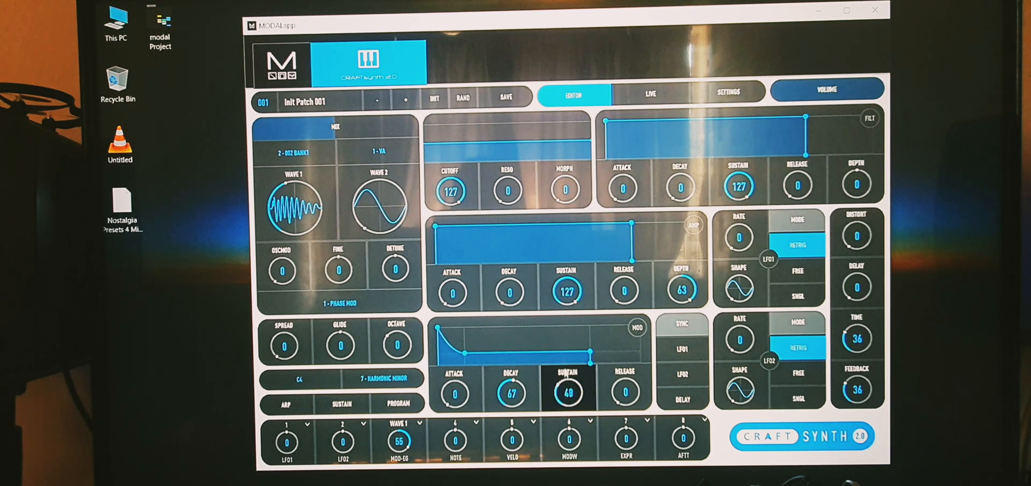
pyautogui.moveTo(568, 393); pyautogui.dragTo(567, 368)
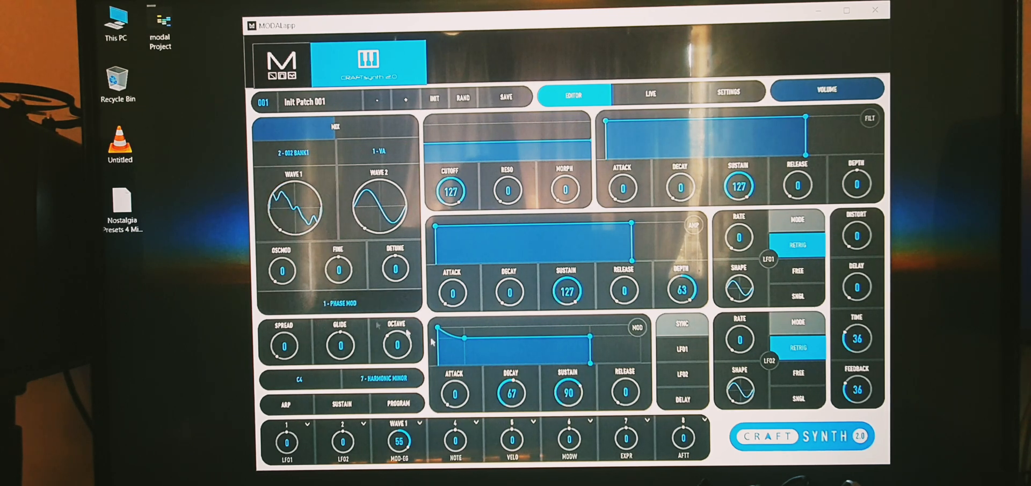
pyautogui.moveTo(568, 392); pyautogui.dragTo(568, 408)
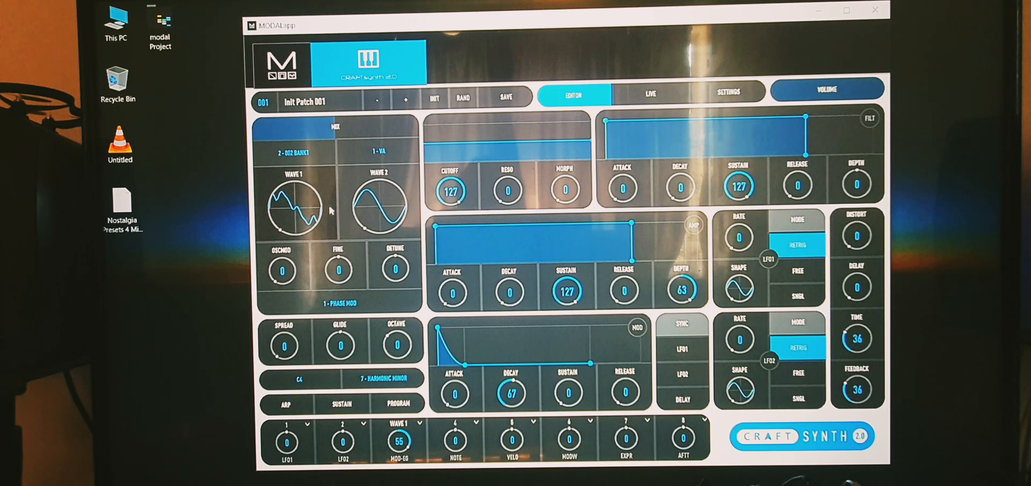
# Settle the mod envelope at decay 66 and sustain 19.
pyautogui.moveTo(511, 393); pyautogui.dragTo(511, 368)
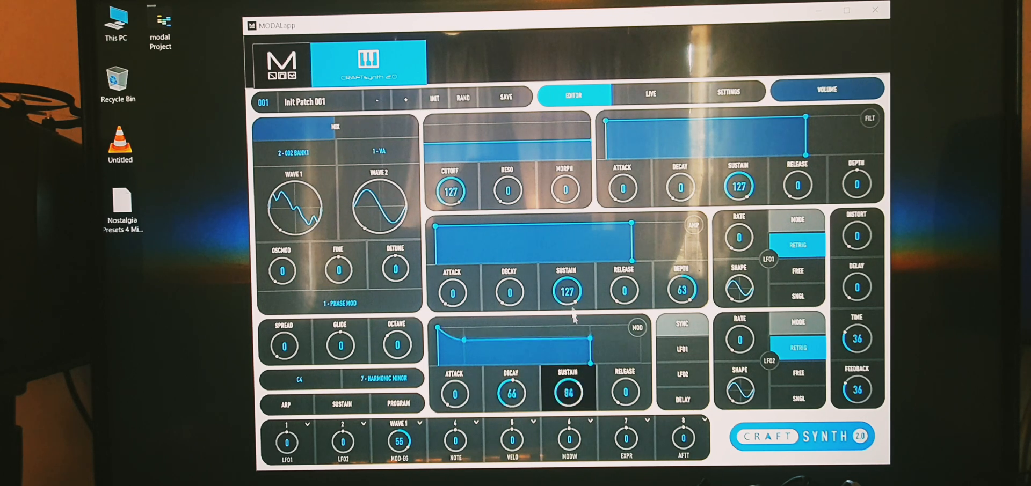
pyautogui.moveTo(567, 393); pyautogui.dragTo(568, 401)
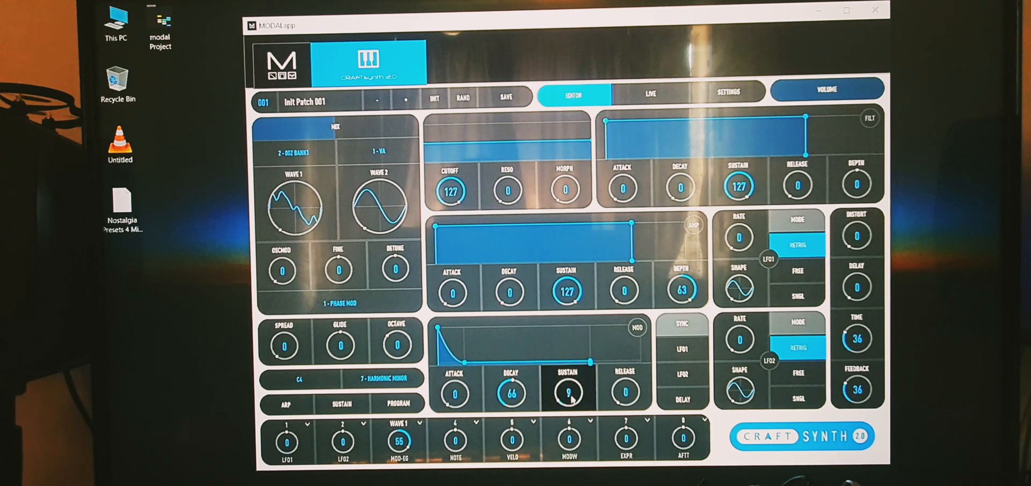
pyautogui.moveTo(568, 393); pyautogui.dragTo(568, 355)
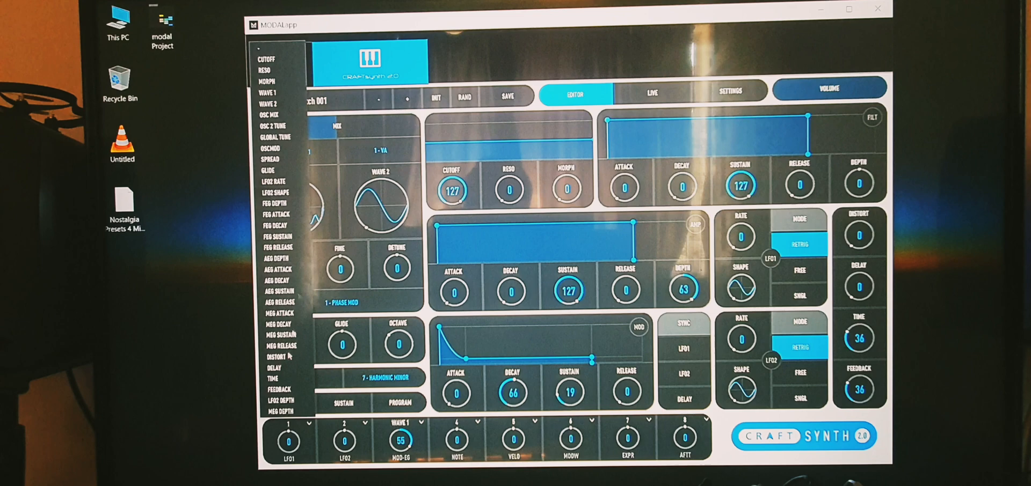
pyautogui.moveTo(289, 227)
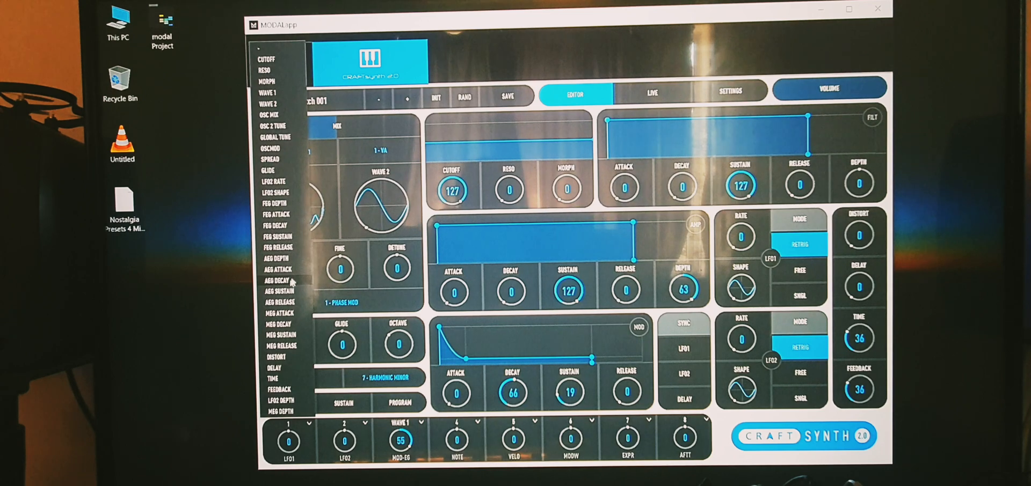
pyautogui.moveTo(279, 335)
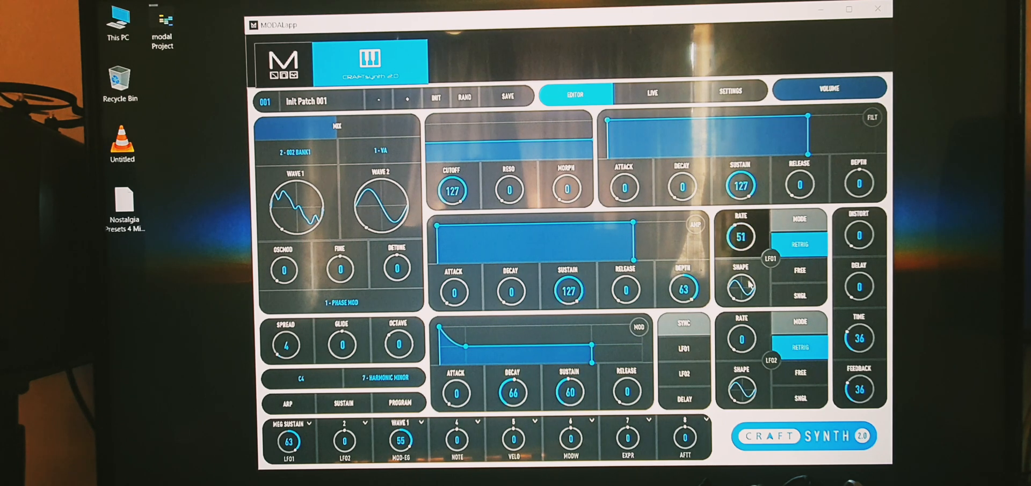
# Tune LFO1's depth on the mod envelope sustain, with Wave 1 modulation at 63.
pyautogui.moveTo(741, 237); pyautogui.dragTo(741, 249)
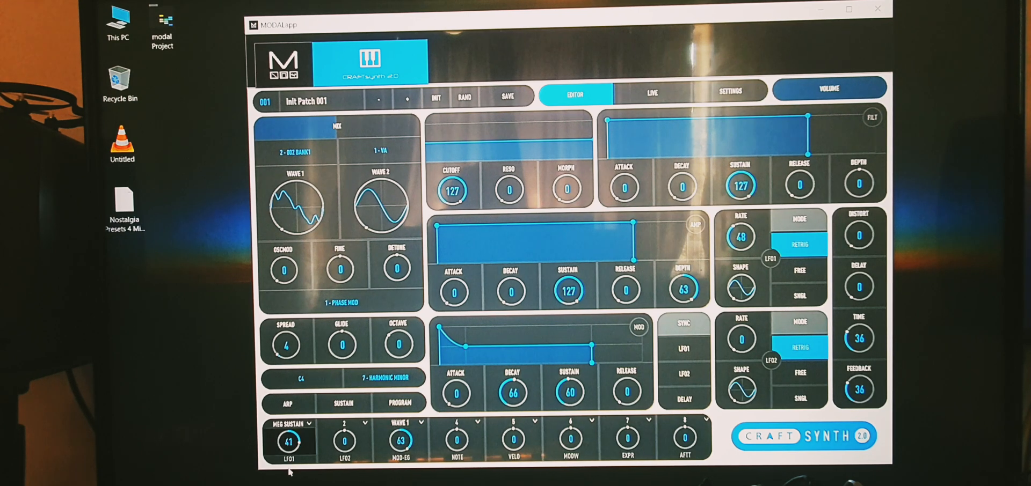
pyautogui.moveTo(288, 442); pyautogui.dragTo(287, 450)
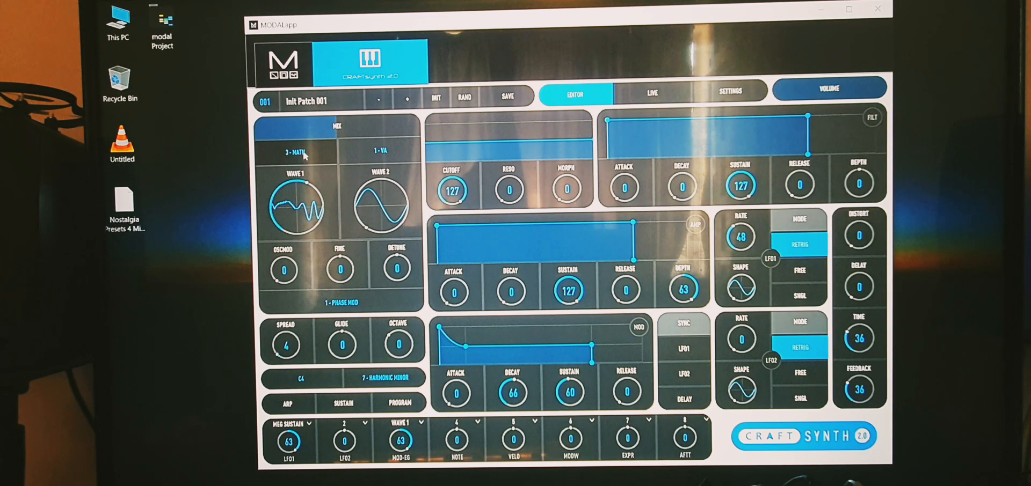
# Step oscillator 1 to MODAL 2, with spread 17, LFO1 rate 78 and sustain 57.
pyautogui.click(295, 152)
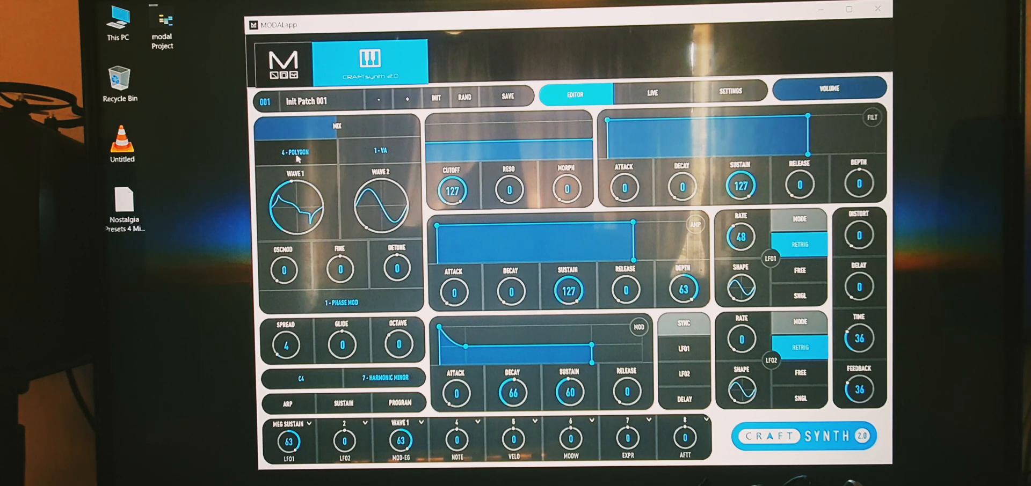
pyautogui.click(294, 152)
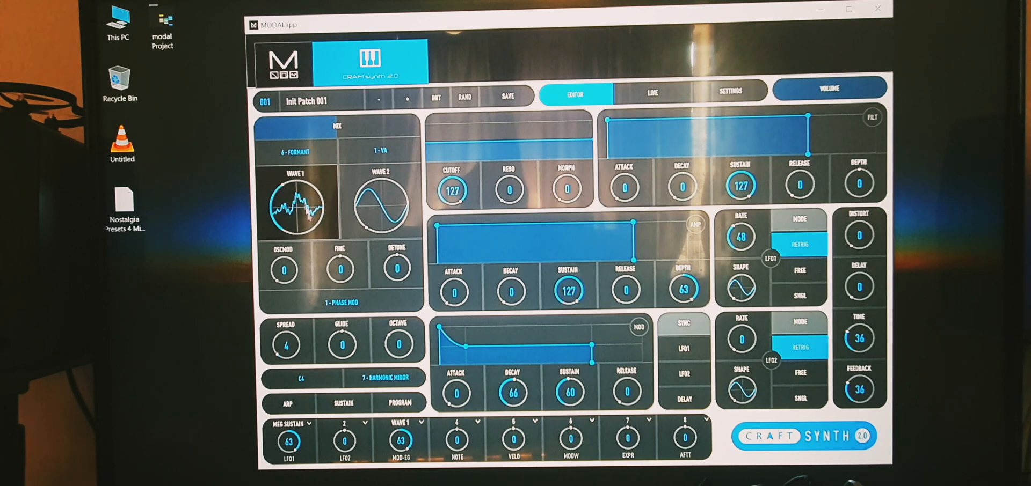
pyautogui.moveTo(285, 343); pyautogui.dragTo(285, 322)
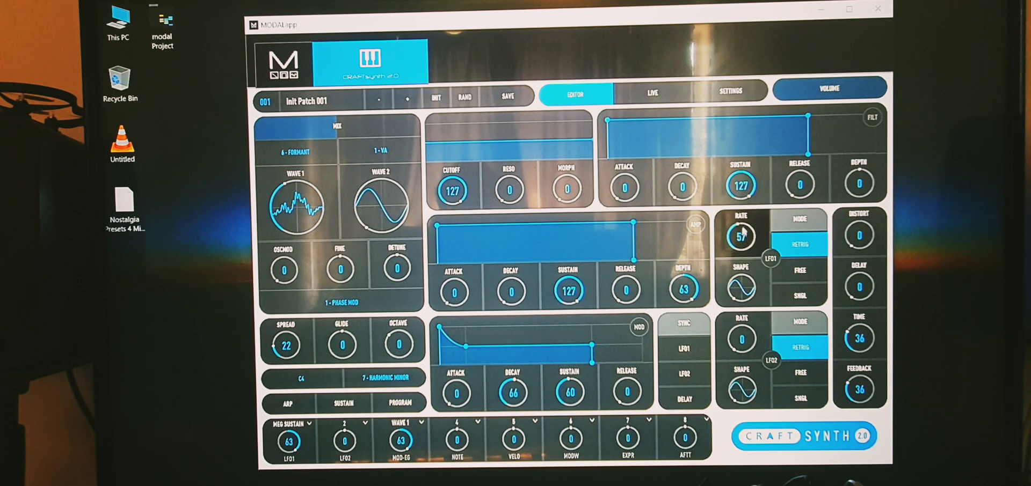
pyautogui.moveTo(740, 237); pyautogui.dragTo(741, 217)
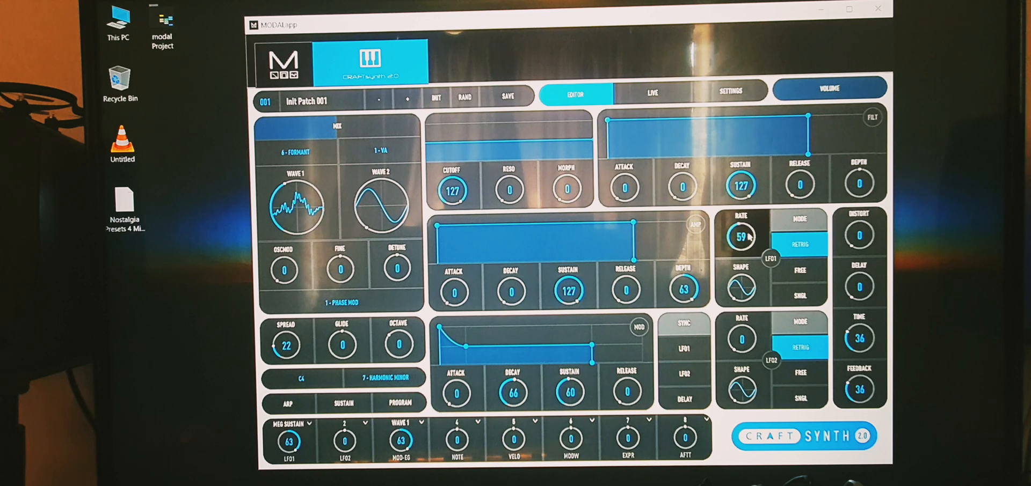
pyautogui.moveTo(740, 236); pyautogui.dragTo(739, 223)
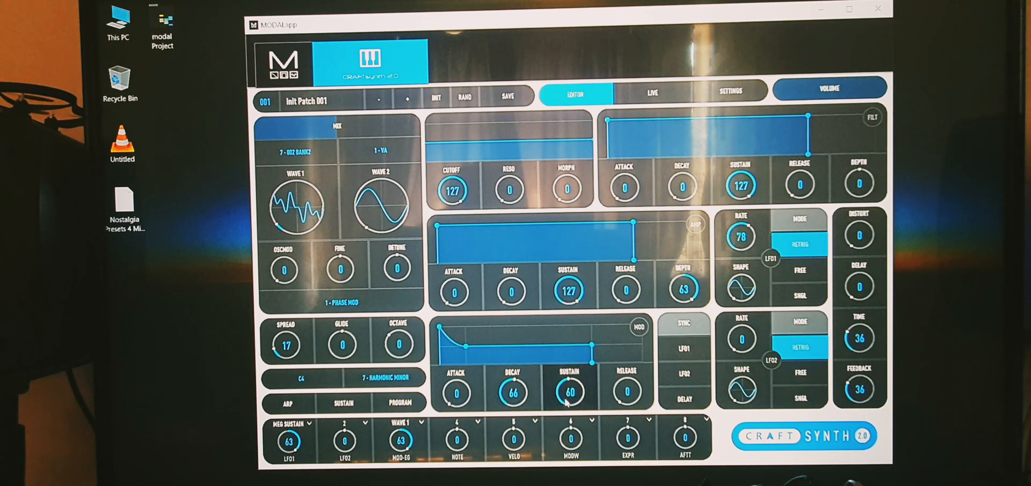
pyautogui.moveTo(568, 393); pyautogui.dragTo(569, 401)
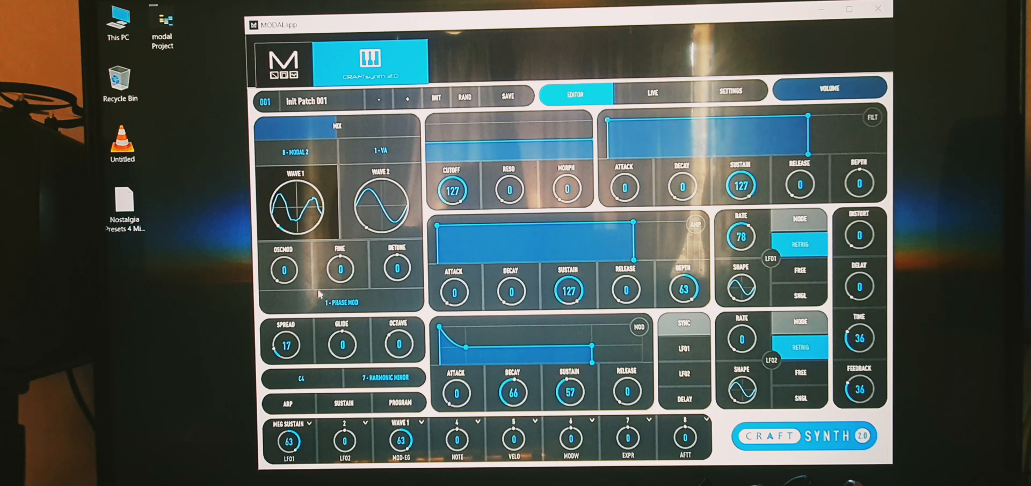
# Adjust the MOD envelope knobs to decay 60, sustain 41 and release 34.
pyautogui.moveTo(569, 392); pyautogui.dragTo(569, 407)
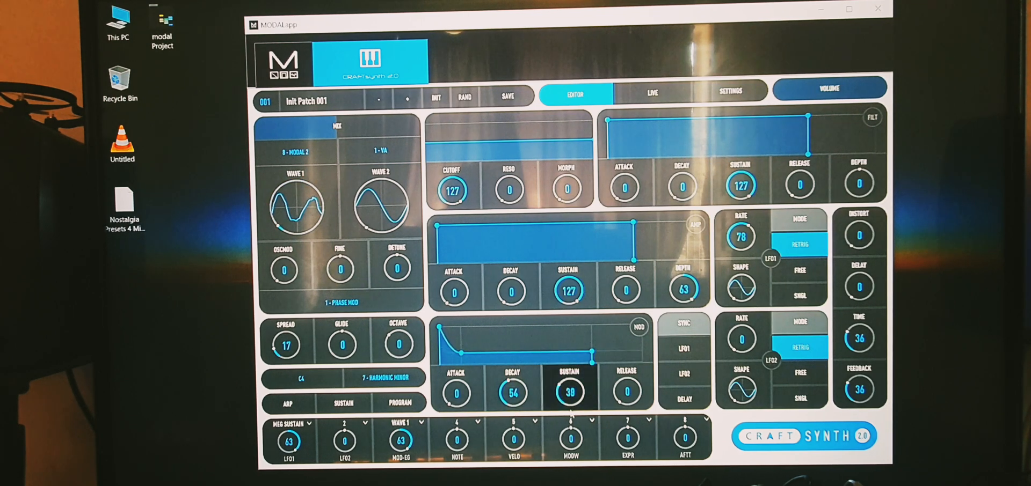
pyautogui.moveTo(569, 392); pyautogui.dragTo(568, 381)
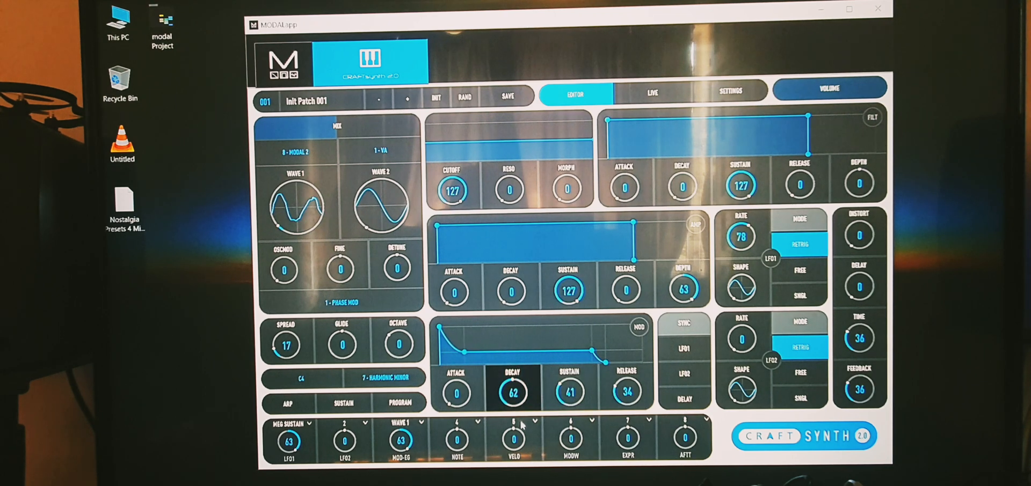
pyautogui.moveTo(512, 392); pyautogui.dragTo(513, 396)
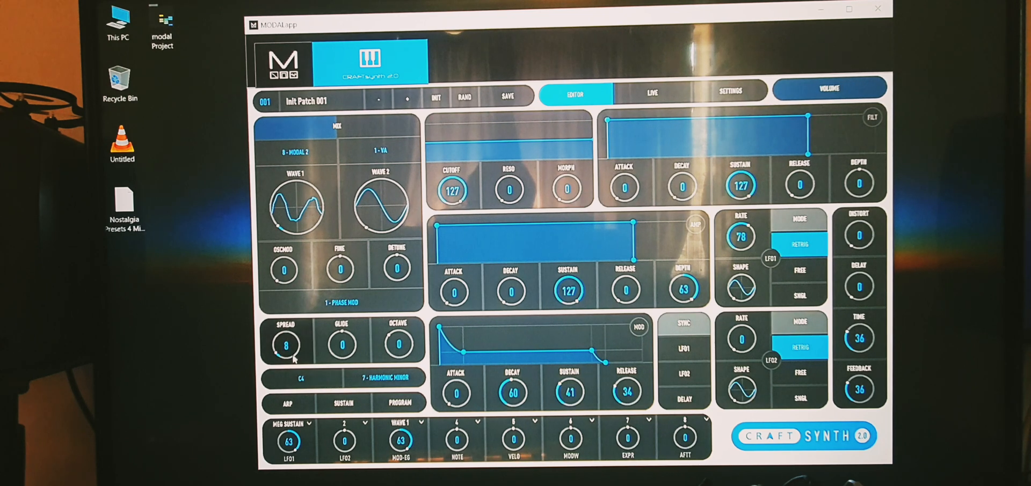
# Raise Glide to 25, keeping spread at 8.
pyautogui.moveTo(341, 343); pyautogui.dragTo(342, 332)
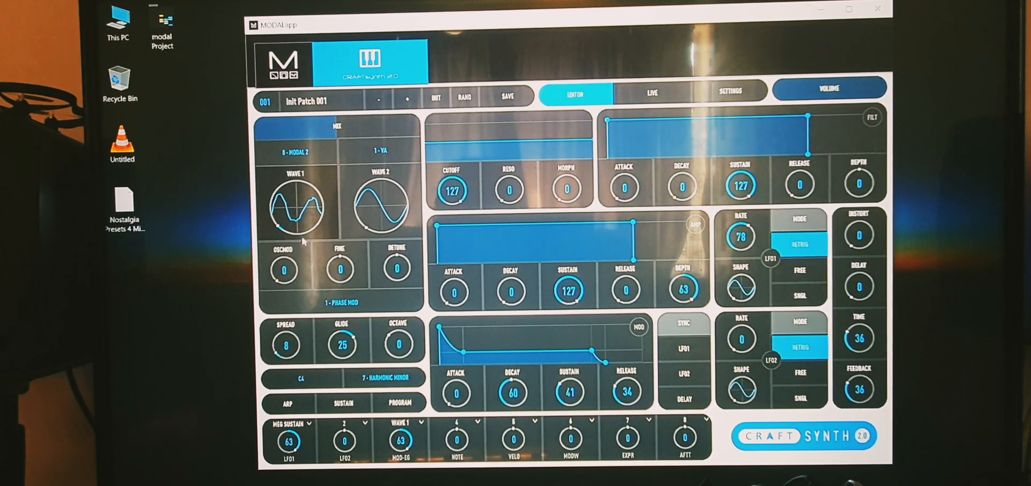
# Try oscillator modulation amounts and step the mod type to Freq Modulation.
pyautogui.moveTo(284, 270); pyautogui.dragTo(284, 250)
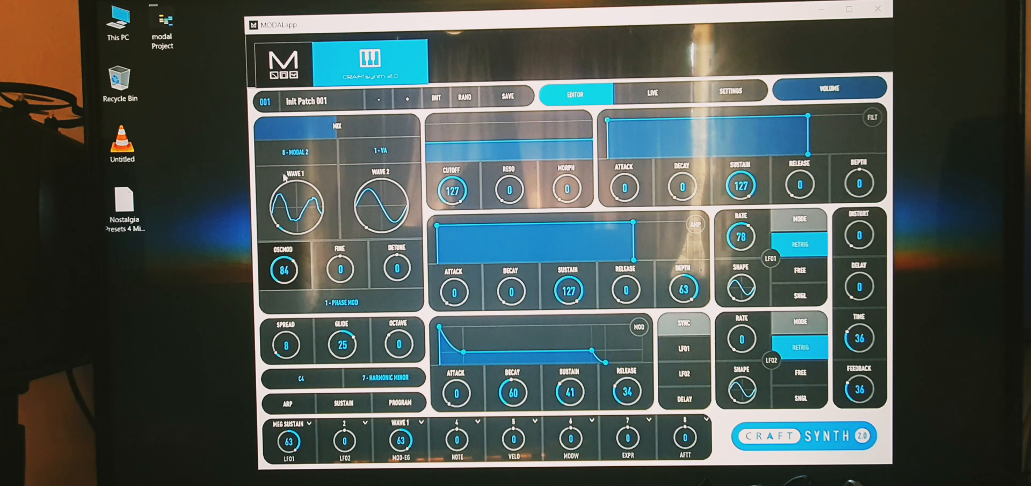
pyautogui.moveTo(283, 270); pyautogui.dragTo(283, 296)
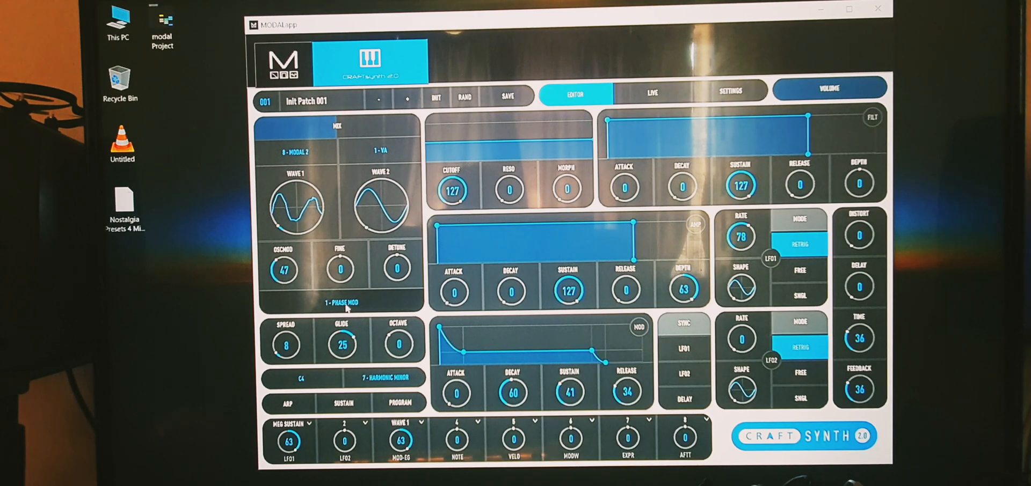
pyautogui.click(340, 303)
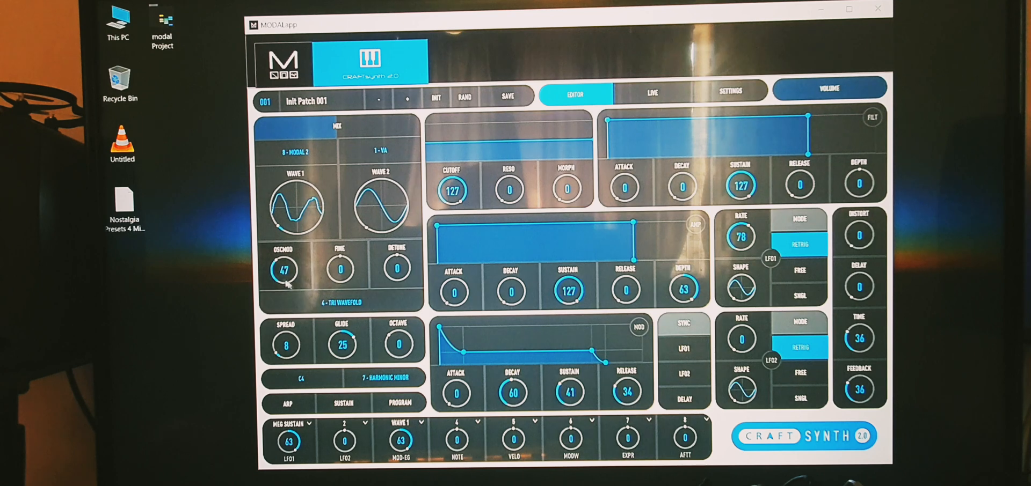
pyautogui.moveTo(283, 269); pyautogui.dragTo(283, 282)
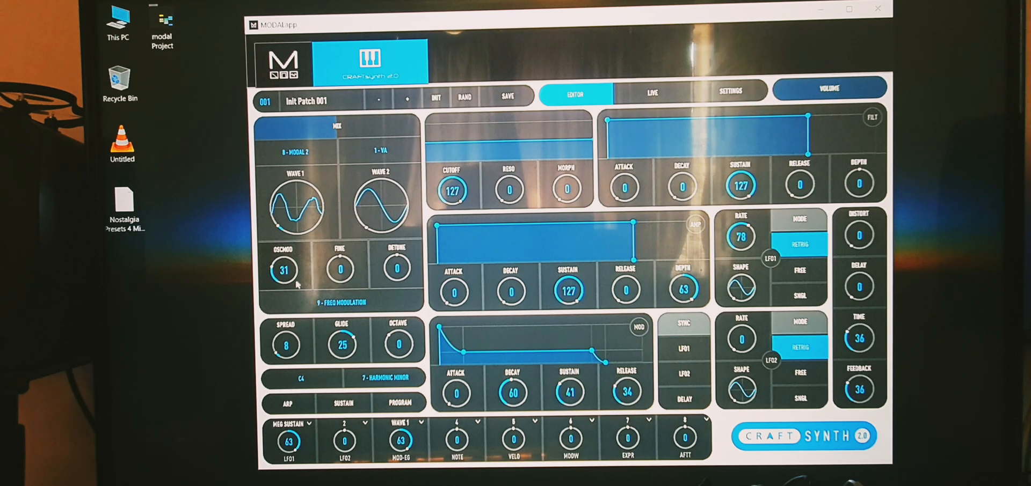
# Settle on Bitcrush modulation at 60 with filter cutoff 102 and resonance 29.
pyautogui.moveTo(284, 270); pyautogui.dragTo(296, 244)
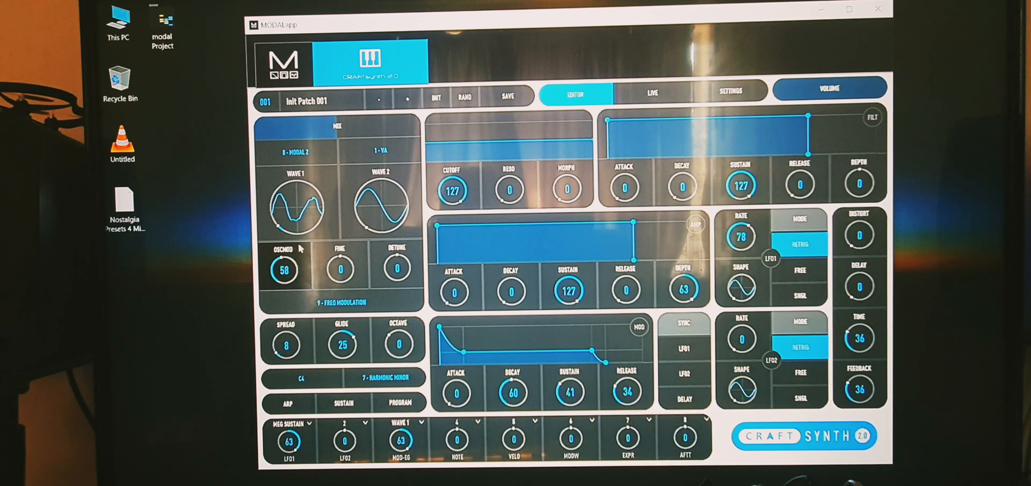
pyautogui.moveTo(284, 270); pyautogui.dragTo(284, 250)
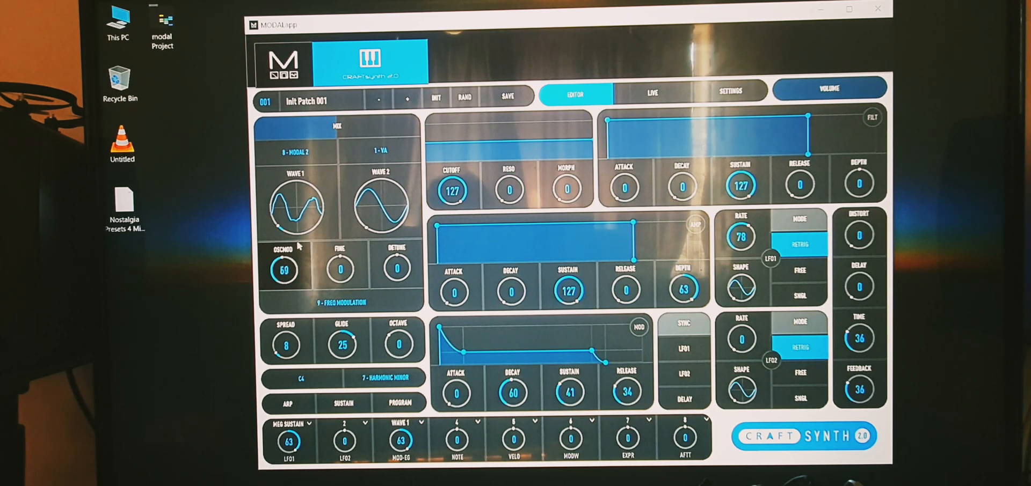
pyautogui.moveTo(284, 270); pyautogui.dragTo(284, 282)
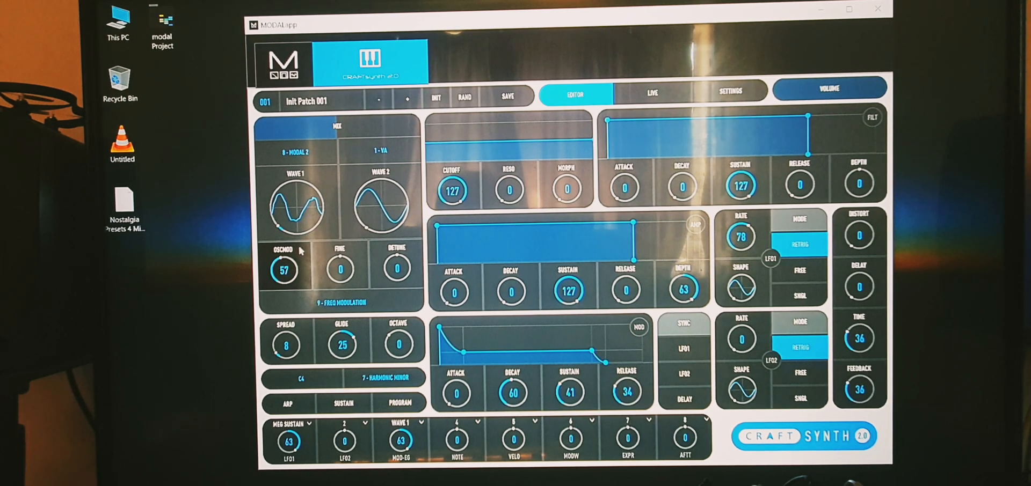
pyautogui.moveTo(284, 270); pyautogui.dragTo(295, 283)
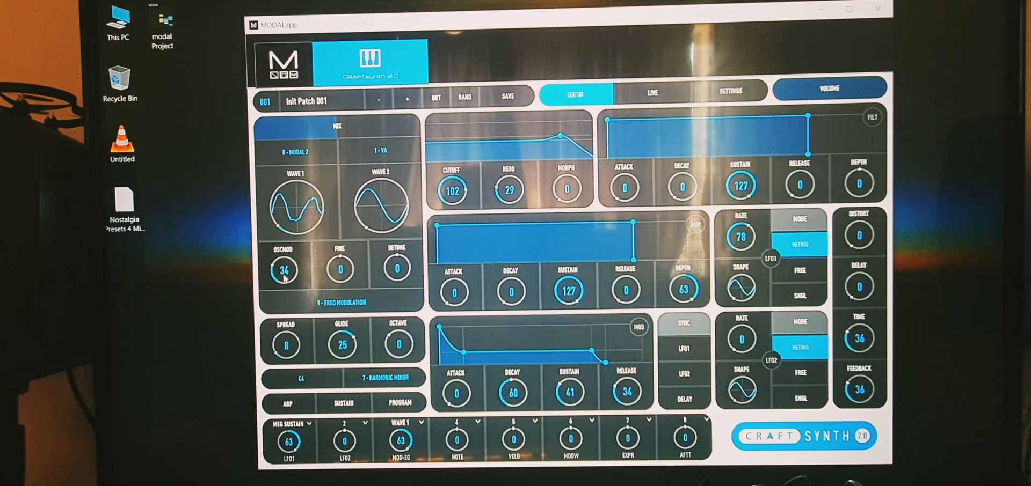
pyautogui.moveTo(284, 270); pyautogui.dragTo(289, 302)
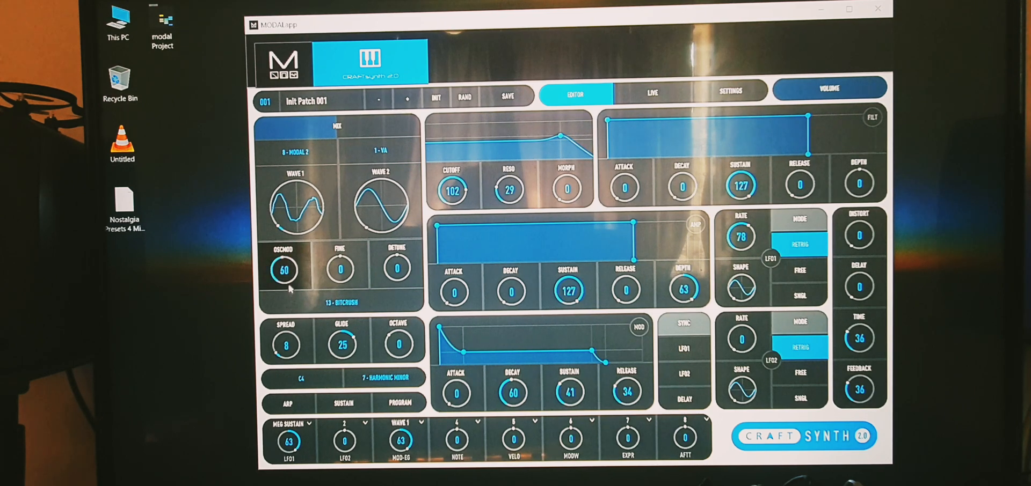
# Try Lo-Fi Phase and Vocal Sync modulation types, then return to 1 - Phase Mod.
pyautogui.moveTo(284, 270); pyautogui.dragTo(284, 243)
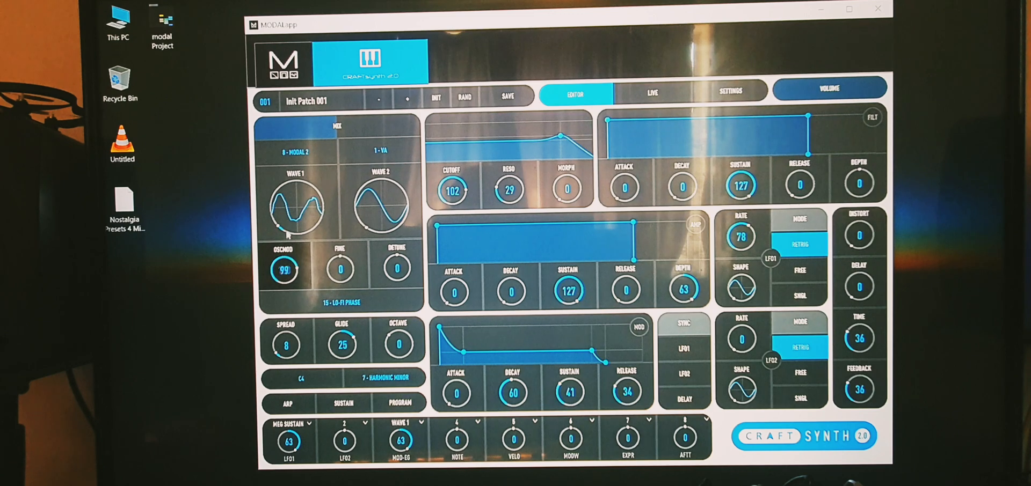
pyautogui.moveTo(284, 270); pyautogui.dragTo(284, 249)
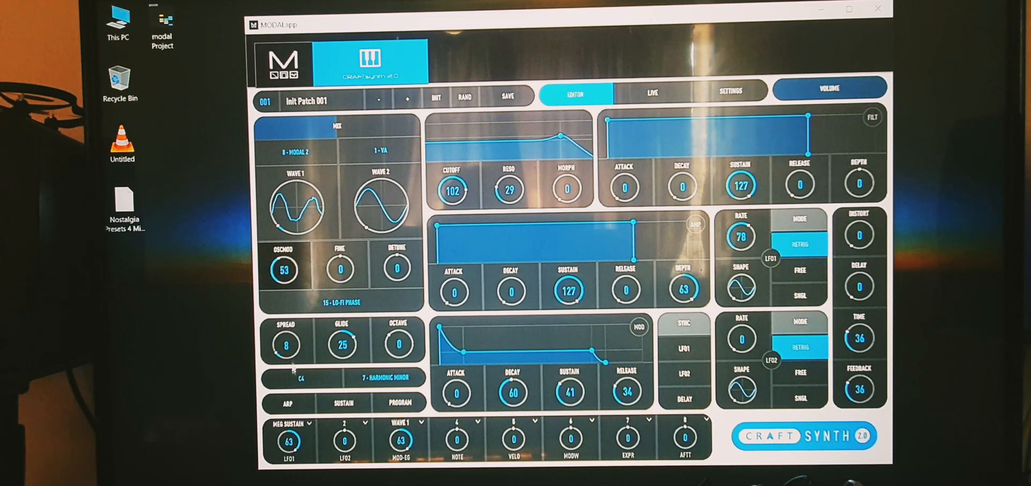
pyautogui.moveTo(284, 270); pyautogui.dragTo(284, 249)
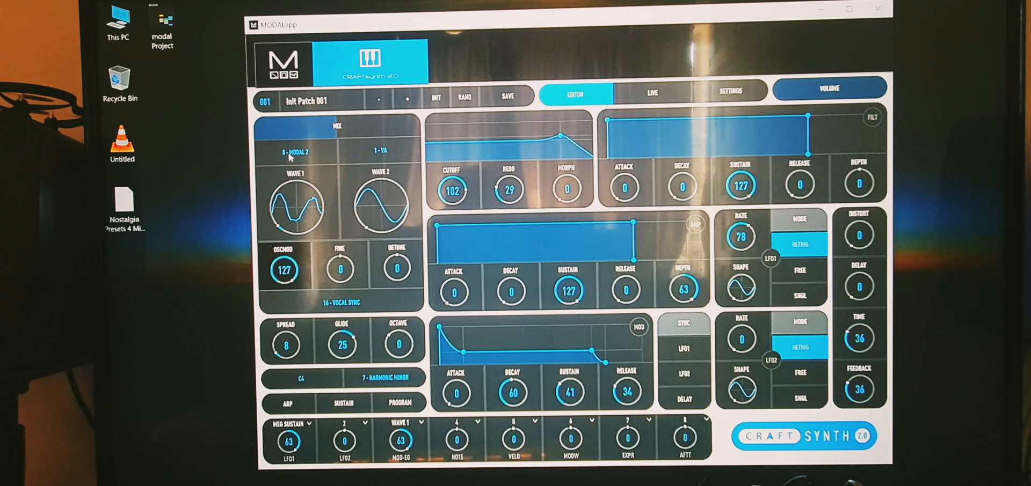
pyautogui.moveTo(284, 270); pyautogui.dragTo(283, 308)
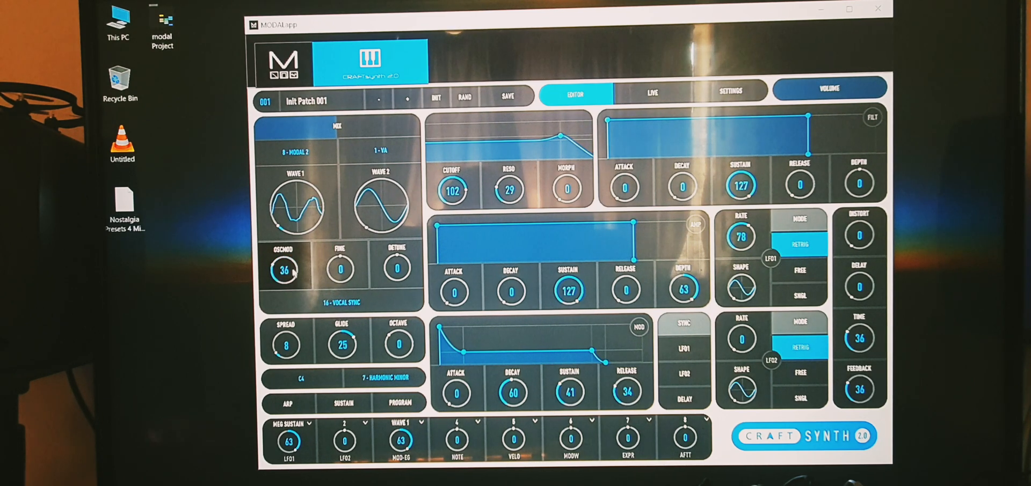
pyautogui.moveTo(283, 269); pyautogui.dragTo(283, 231)
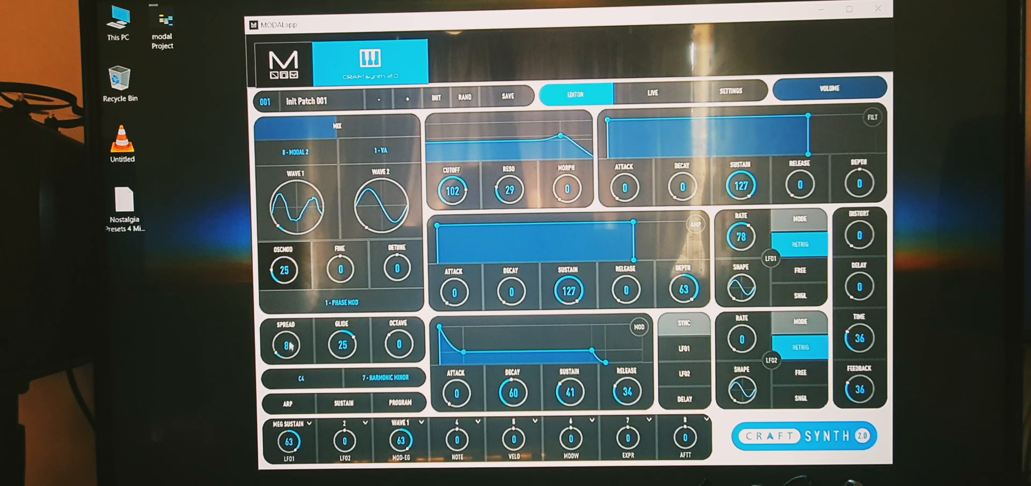
# Set the Phase Mod amount to 52 and open filter cutoff to 127.
pyautogui.moveTo(285, 270); pyautogui.dragTo(285, 282)
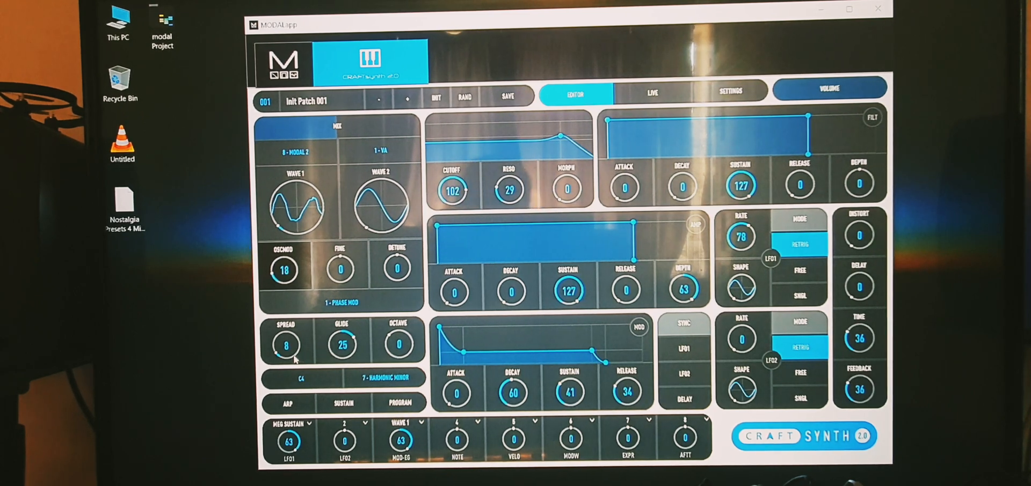
pyautogui.moveTo(284, 270); pyautogui.dragTo(284, 257)
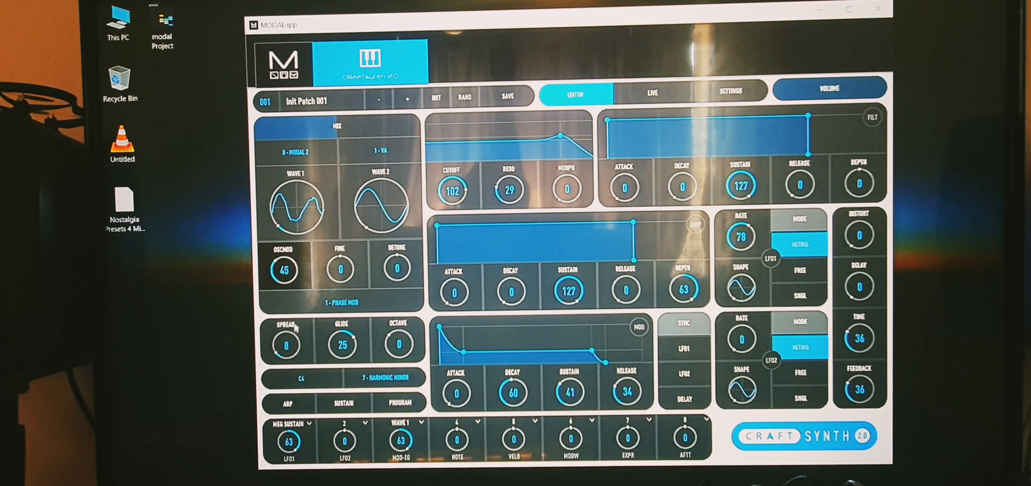
pyautogui.moveTo(284, 269); pyautogui.dragTo(284, 256)
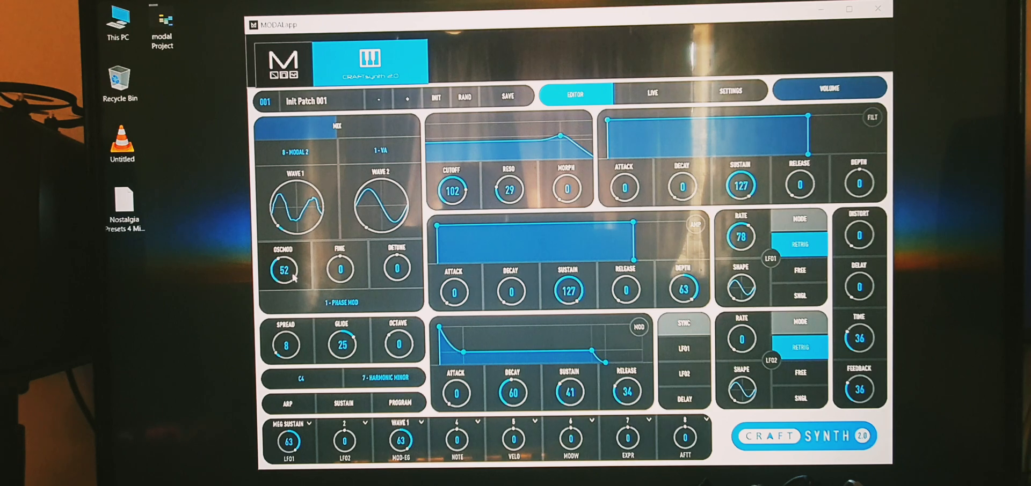
pyautogui.moveTo(452, 190); pyautogui.dragTo(451, 204)
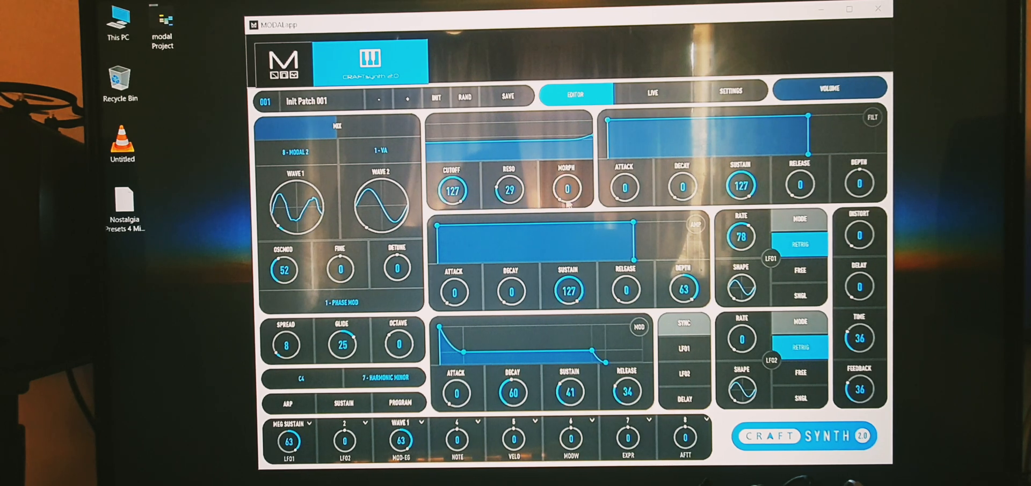
# Set Distort to 11 and Spread to 17, leaving Amp Attack at 0.
pyautogui.moveTo(857, 235); pyautogui.dragTo(858, 217)
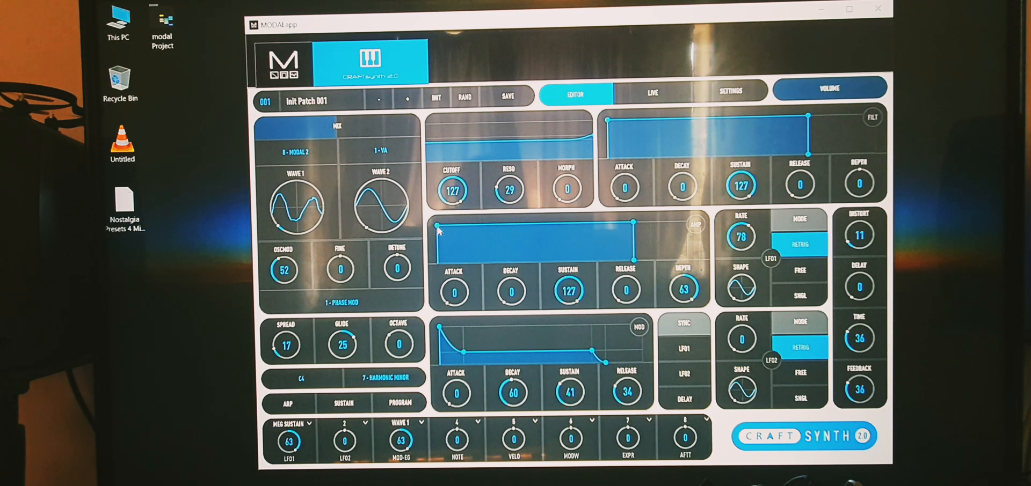
pyautogui.click(453, 291)
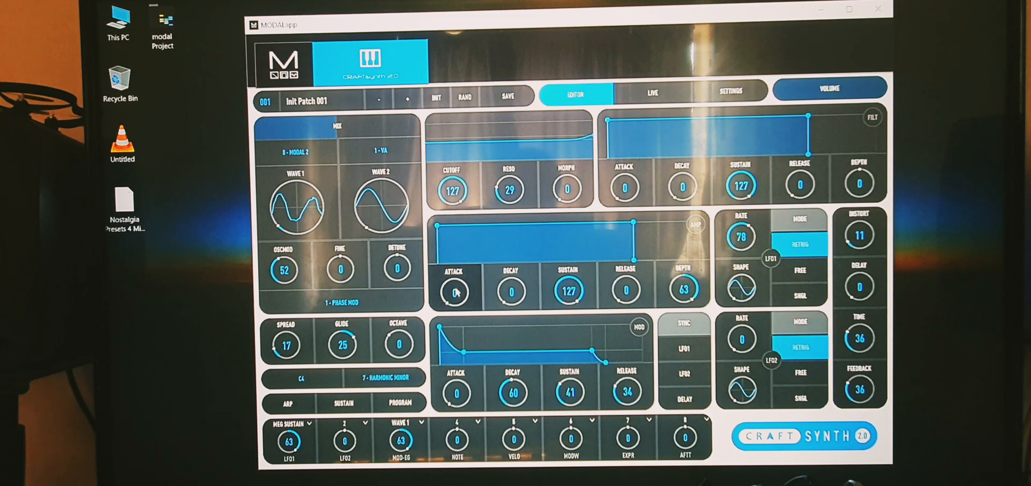